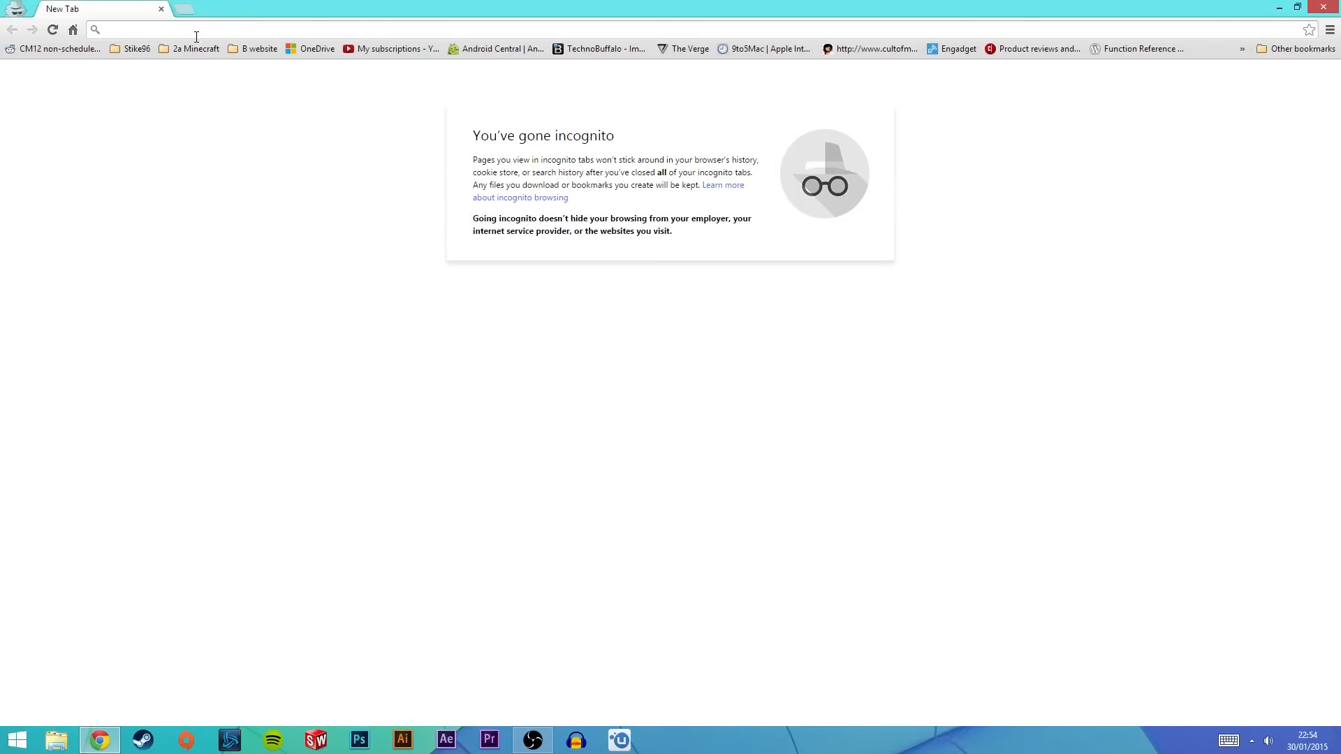
- Sign in at plus.google.com with the account e-mail and password to reach the home stream
type("plus.google.com/?gpsrc%3Dgplp0")
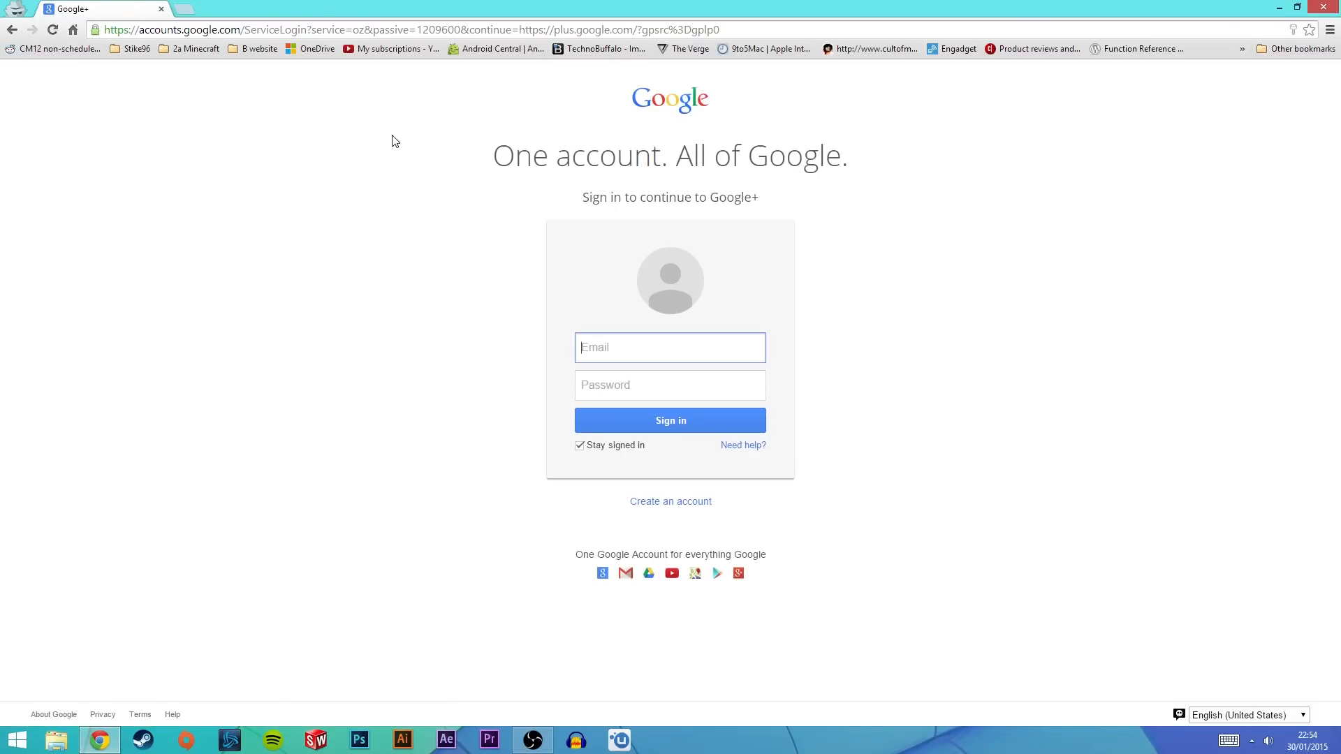
left_click(669, 348)
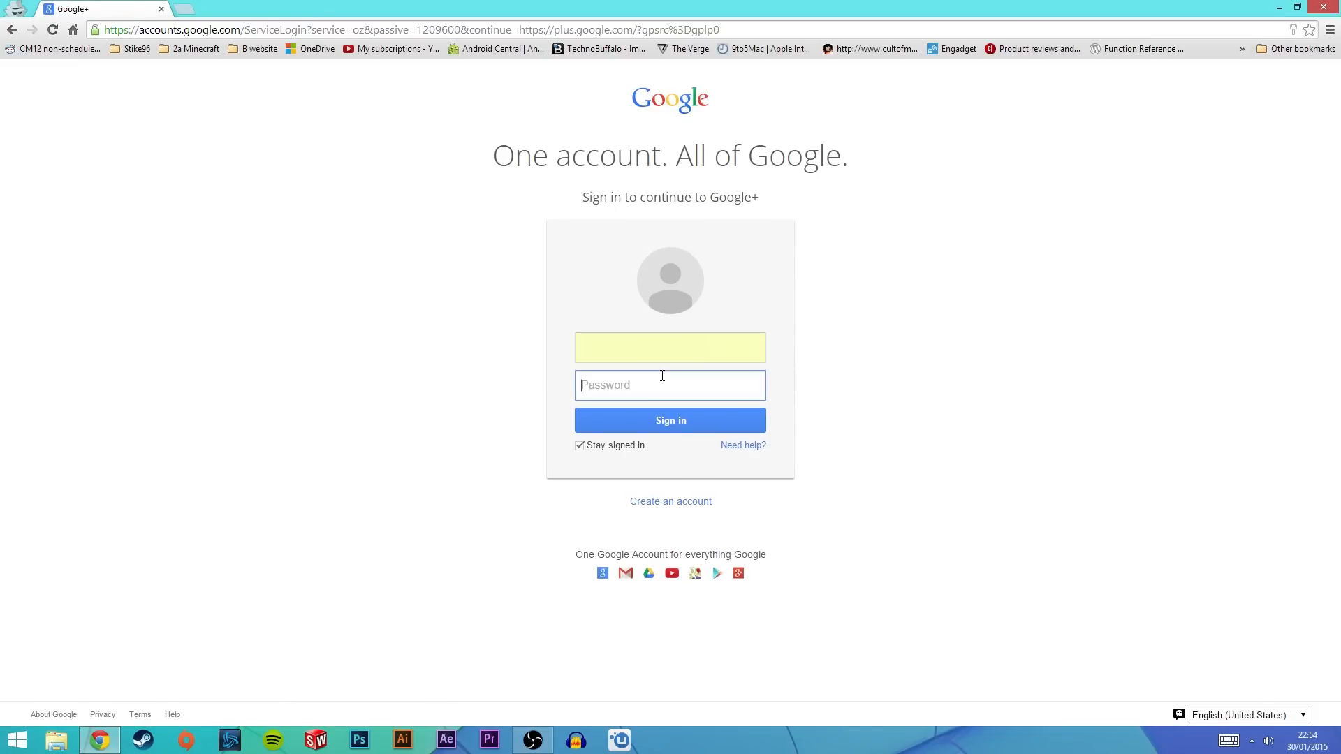
left_click(669, 420)
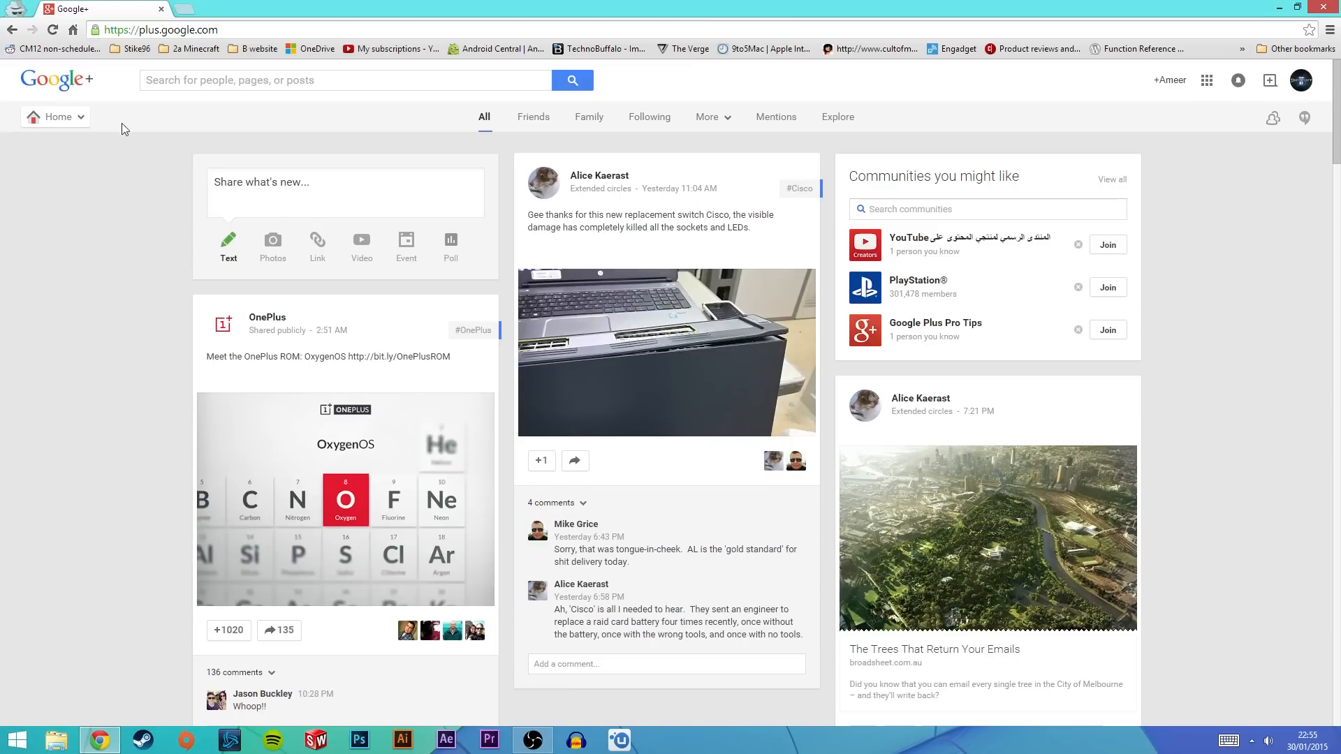
- Navigate from the Home menu to the Photos section of Google+
left_click(55, 116)
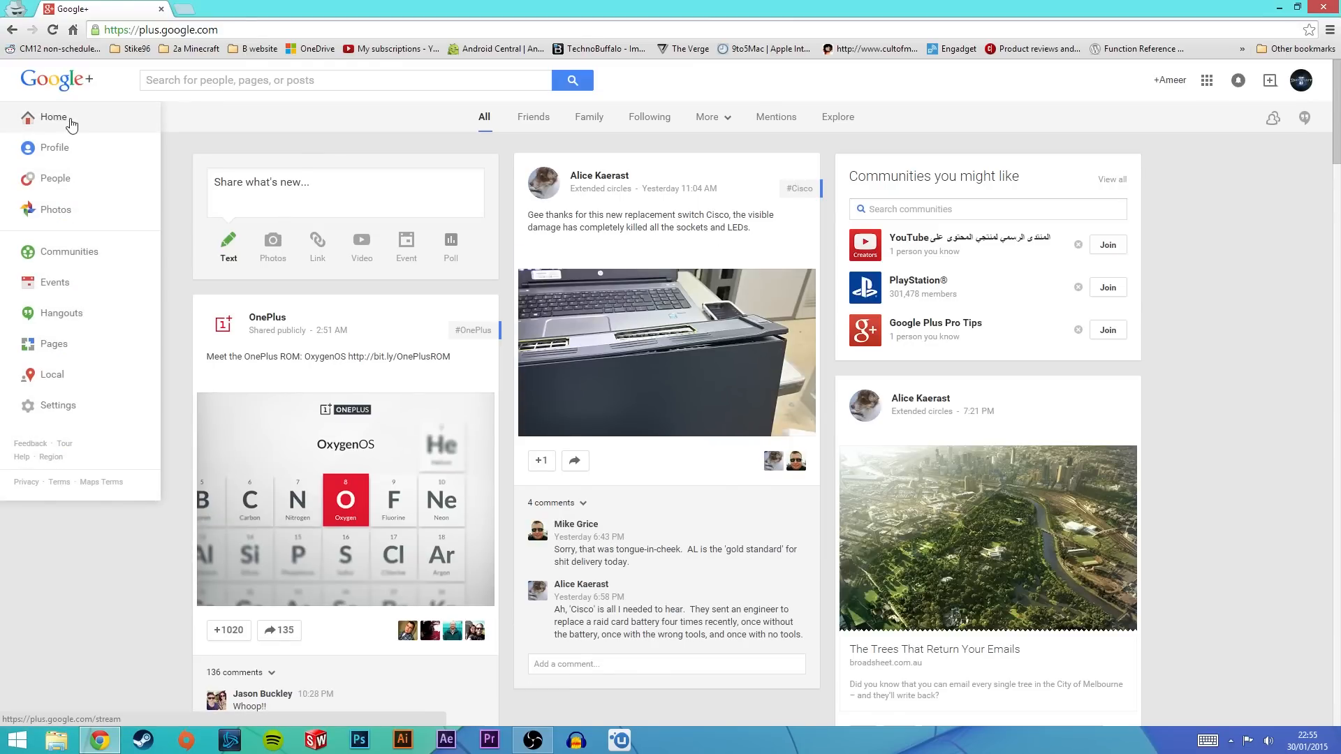
left_click(57, 210)
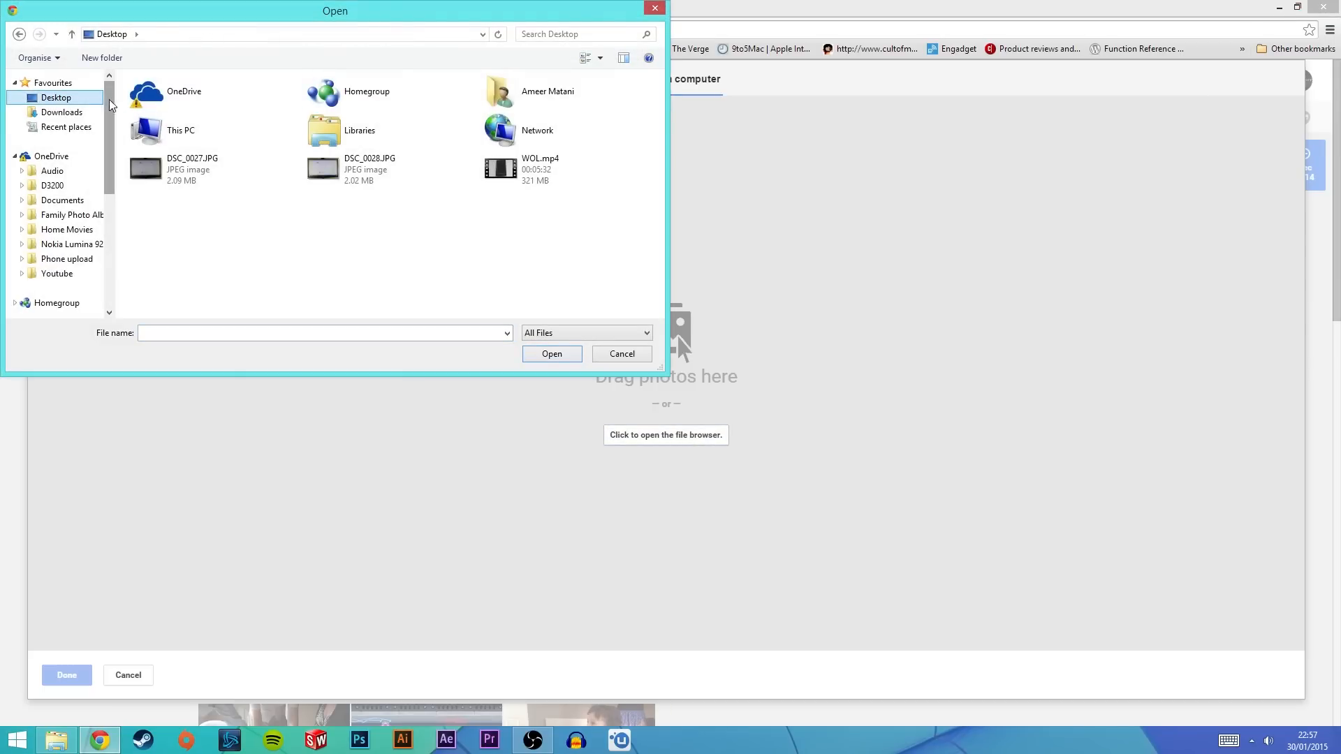
- Upload DSC_0028.JPG from the Desktop and add more pictures to the upload
left_click(368, 169)
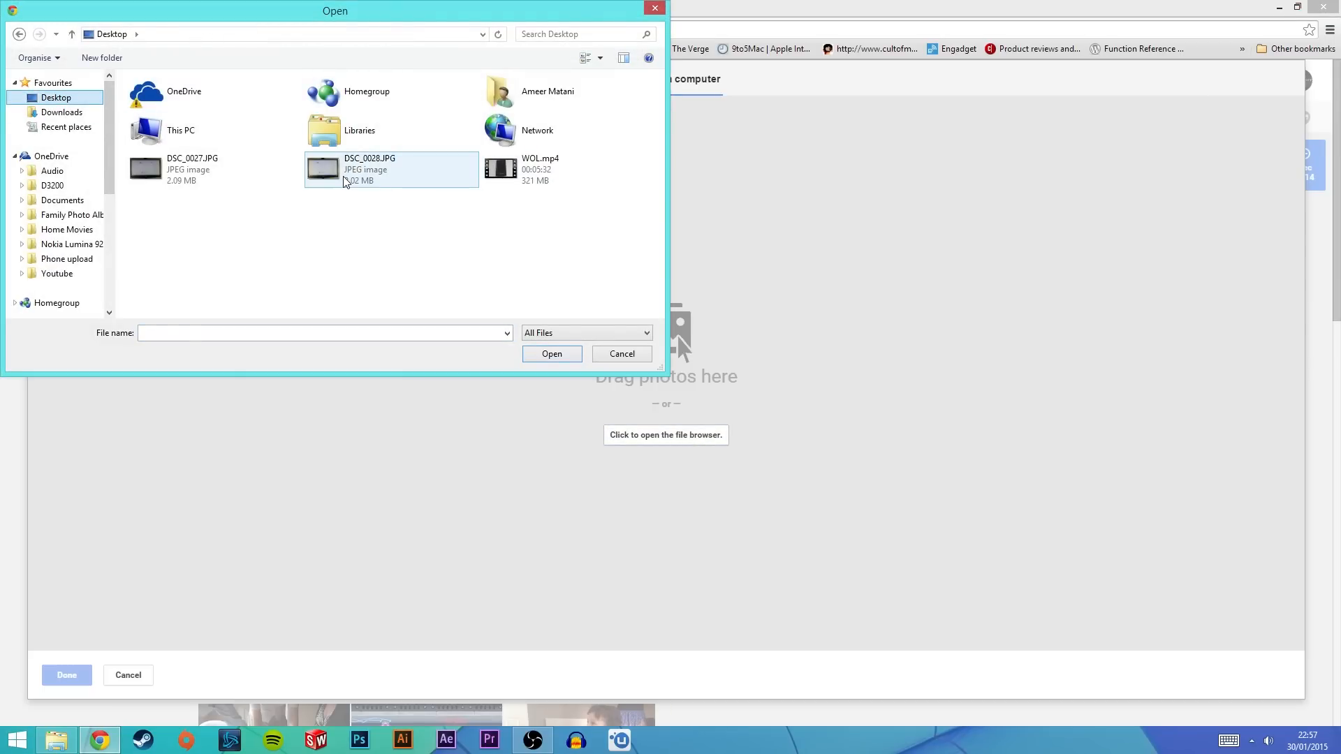
left_click(551, 354)
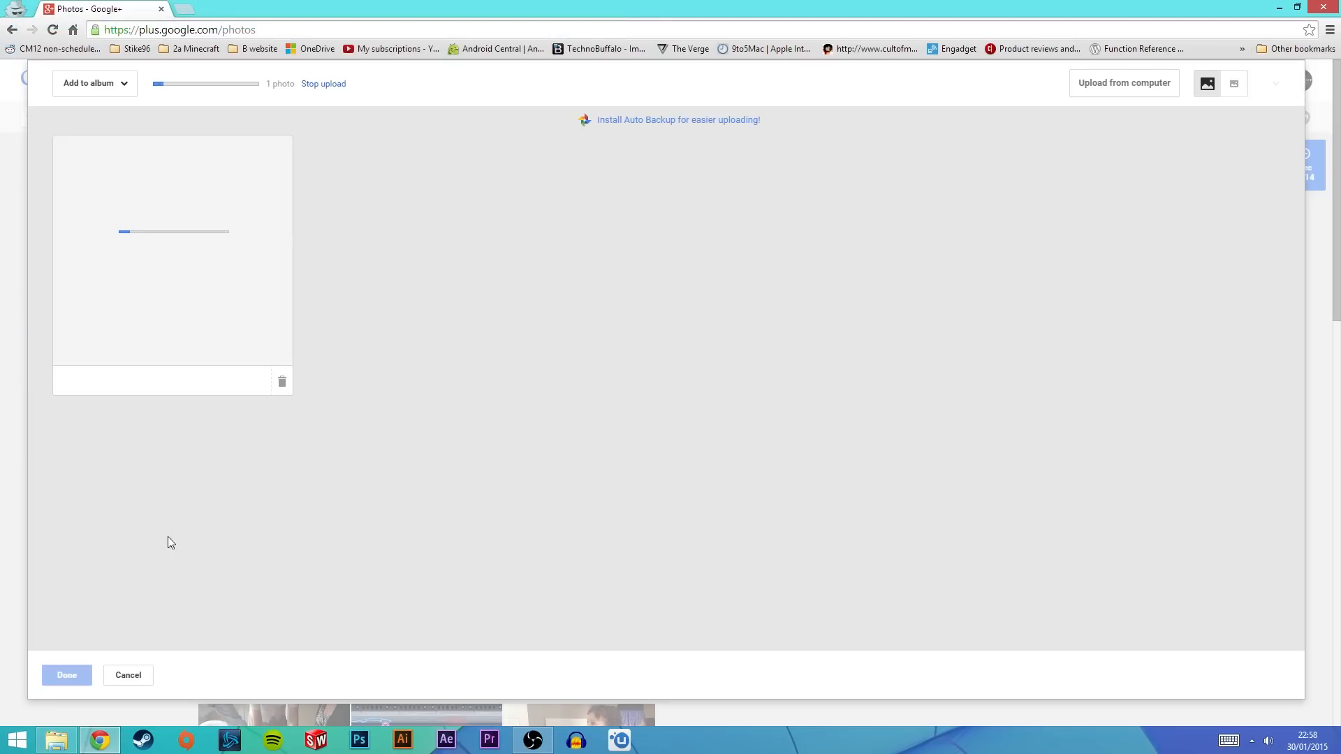
left_click(1123, 83)
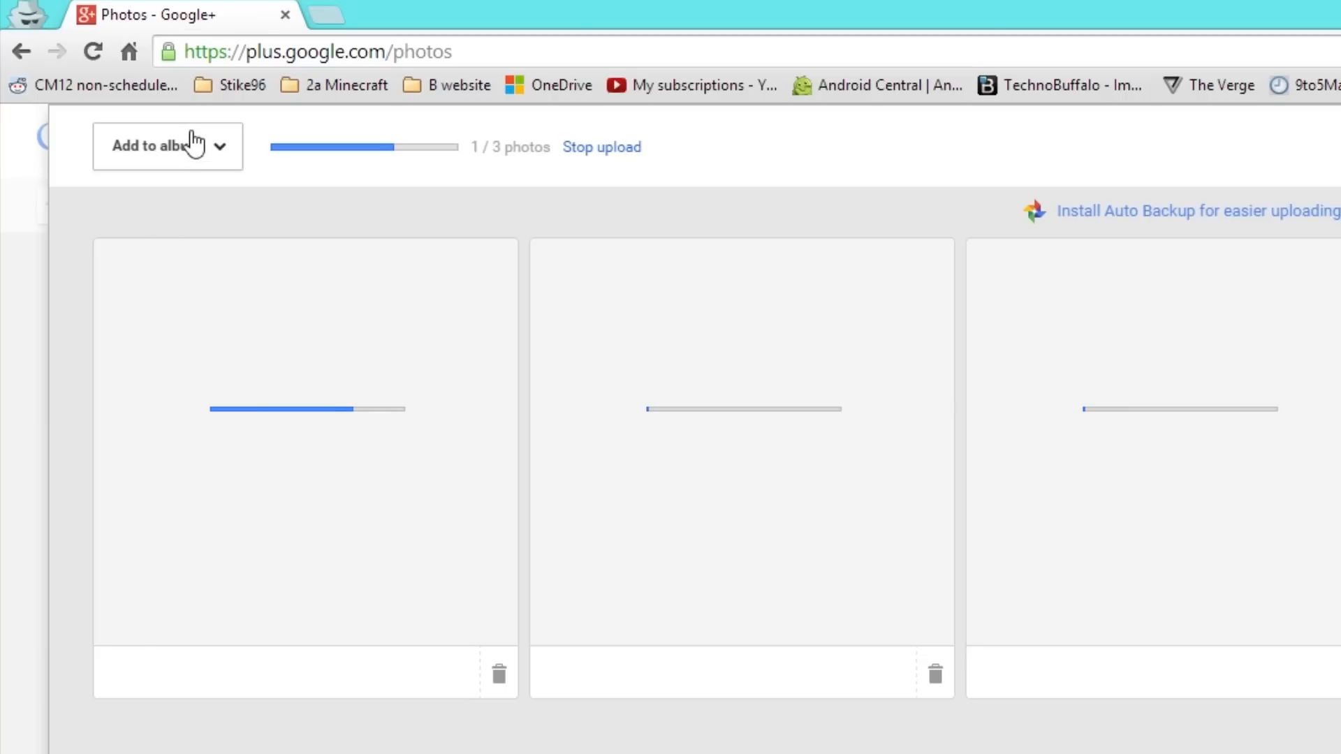
- Add the uploaded photos to a new unshared album named 'Test'
left_click(167, 147)
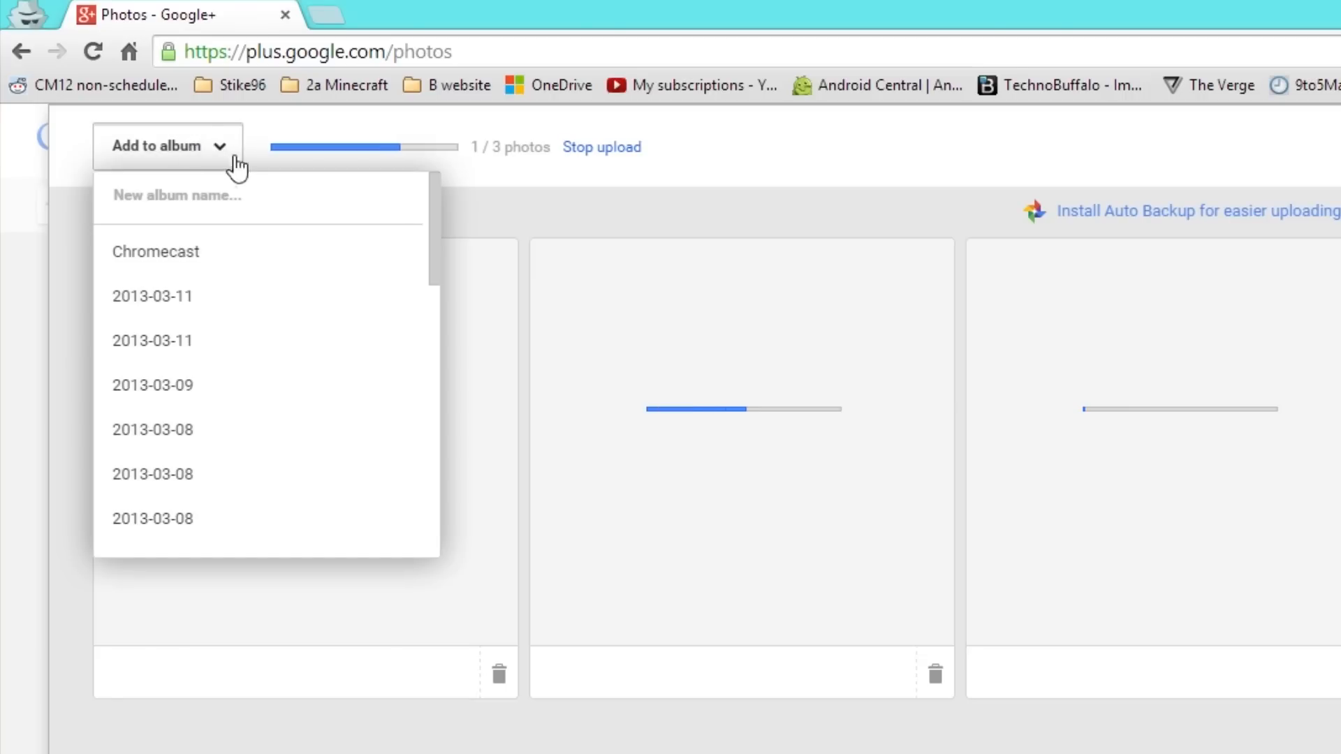
mouse_move(389, 179)
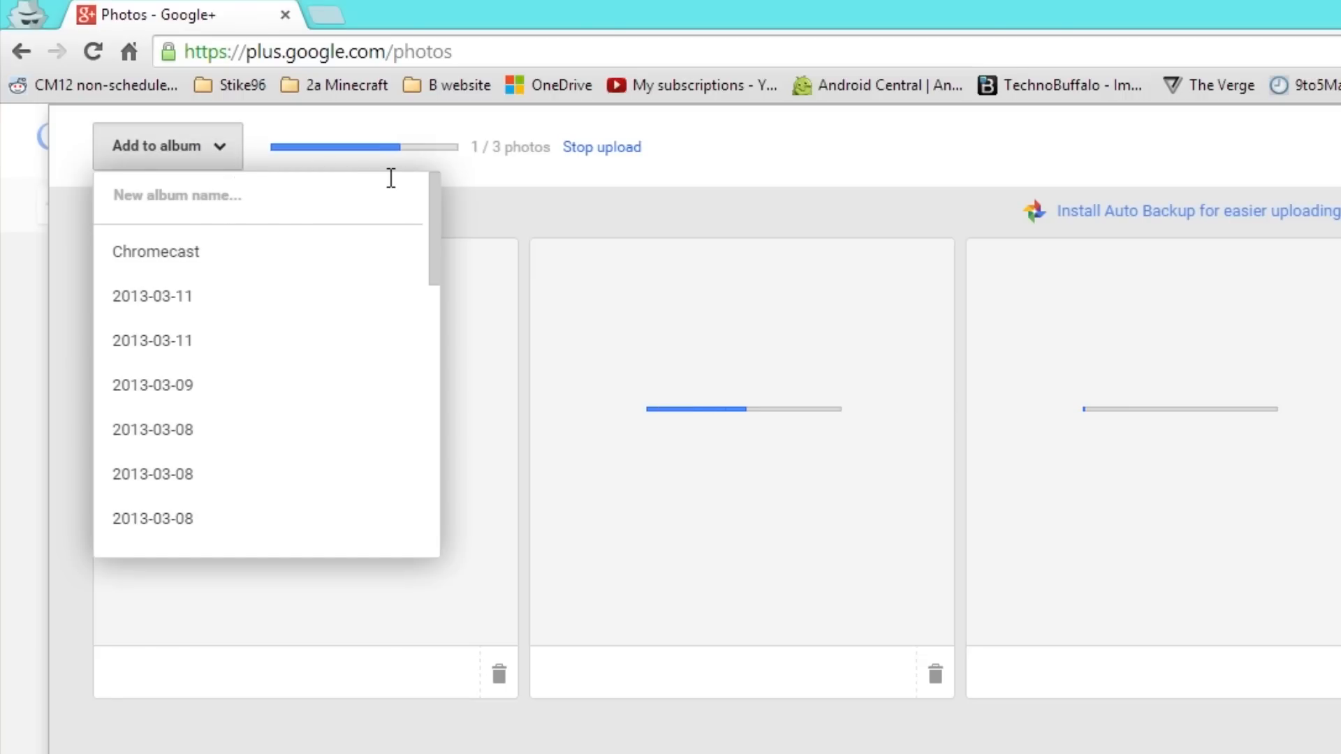
type("Test")
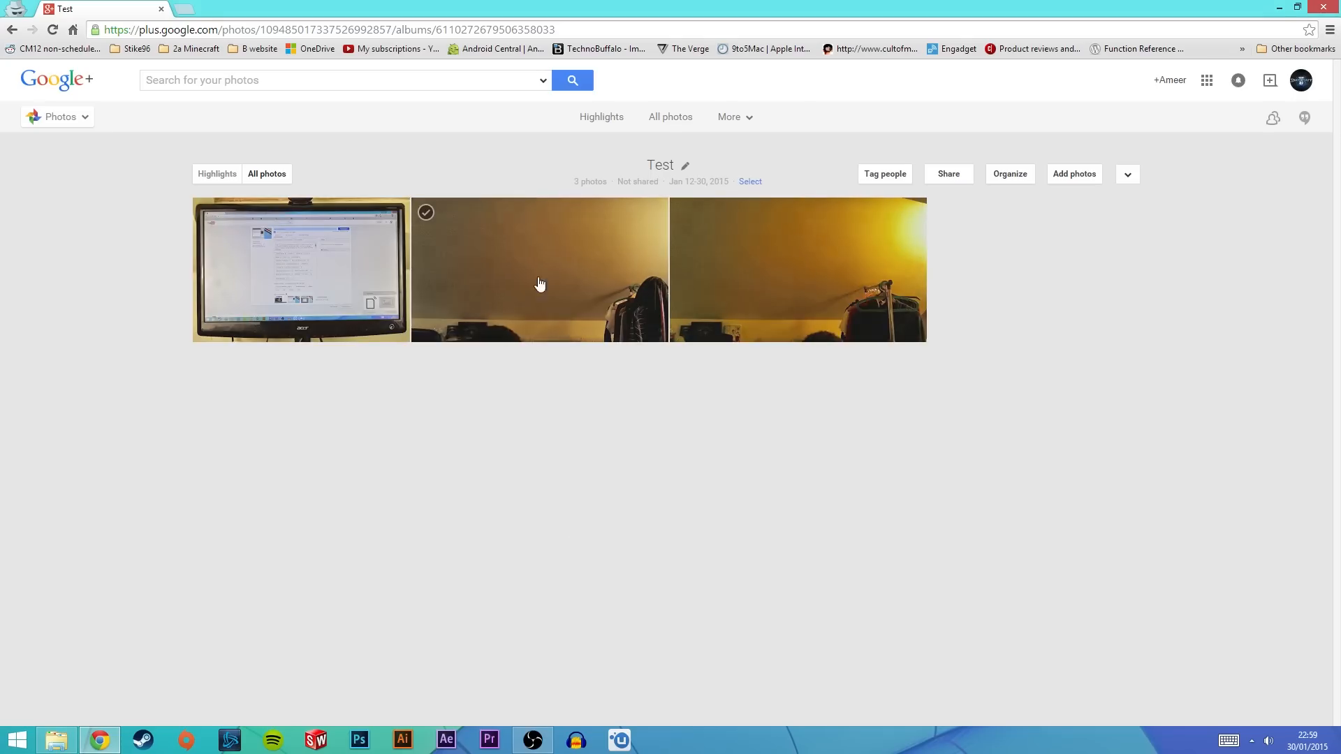
mouse_move(422, 169)
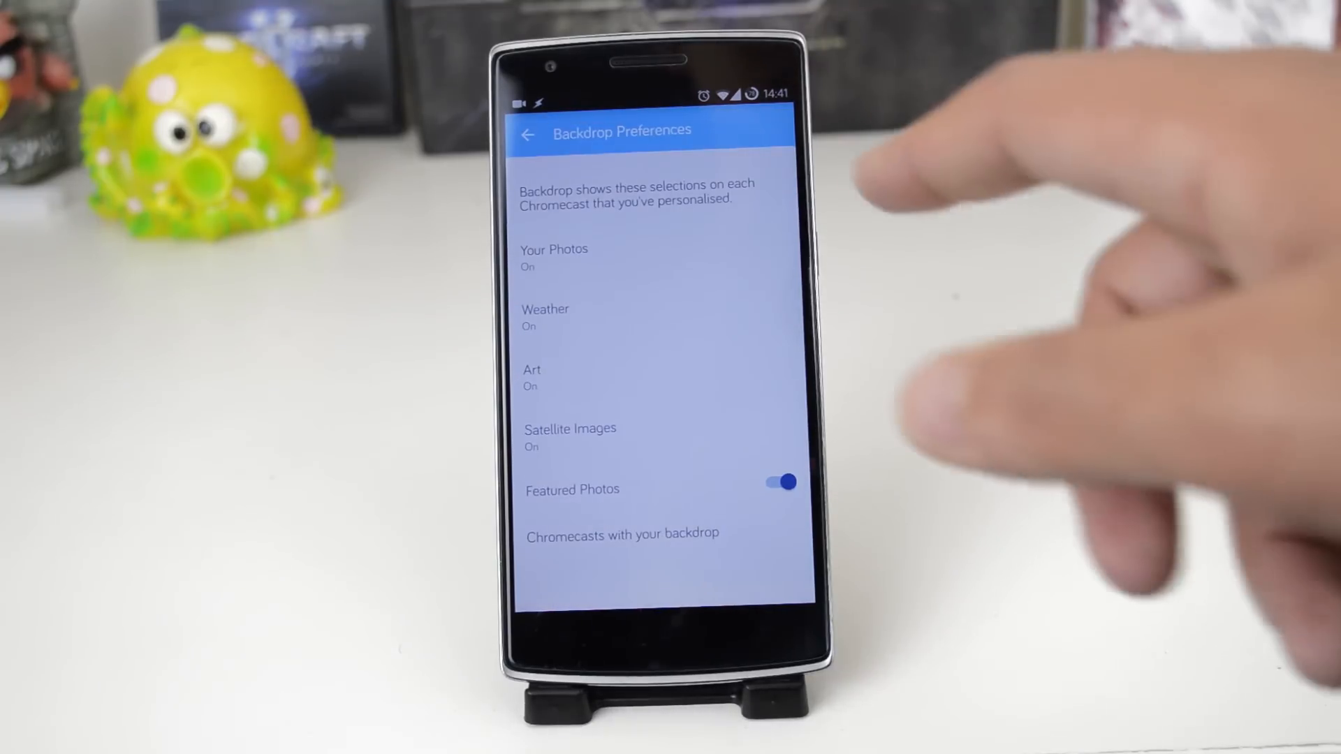
- Tick the Test album under Your Photos and return to Backdrop Preferences
left_click(554, 257)
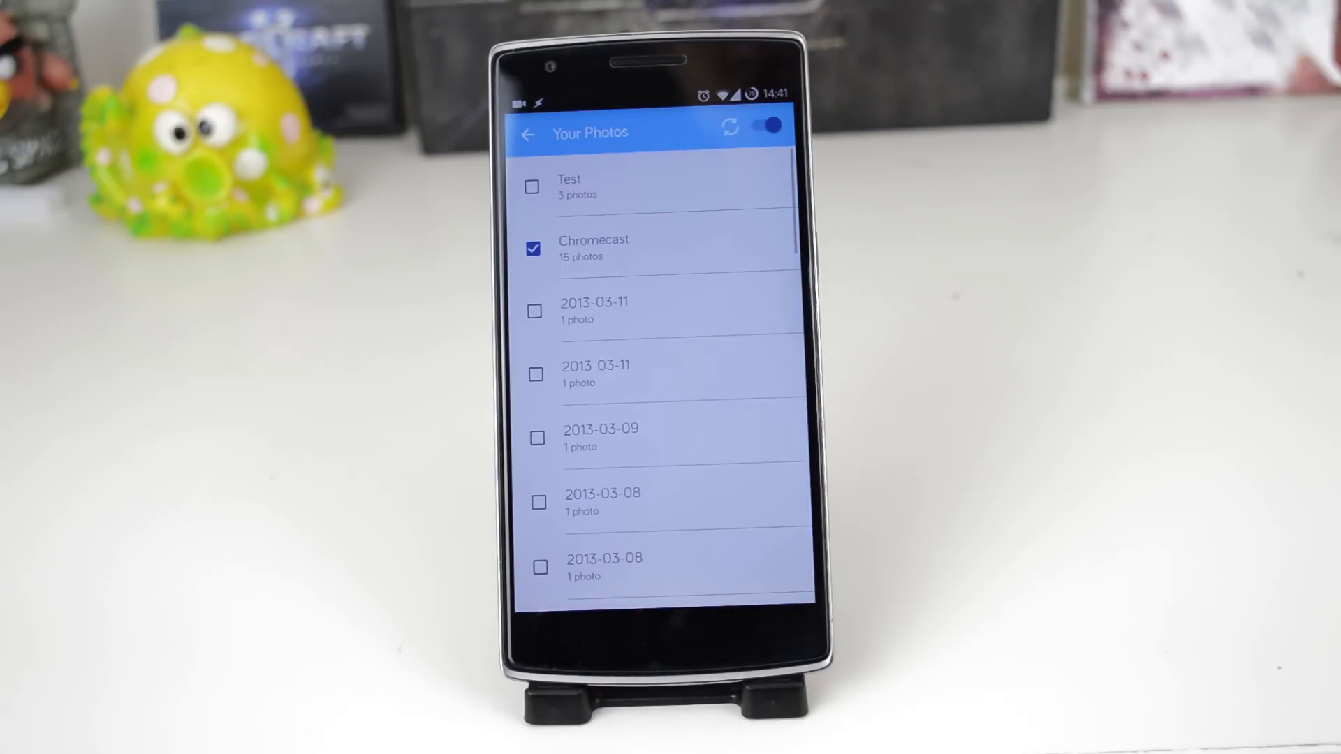
left_click(531, 185)
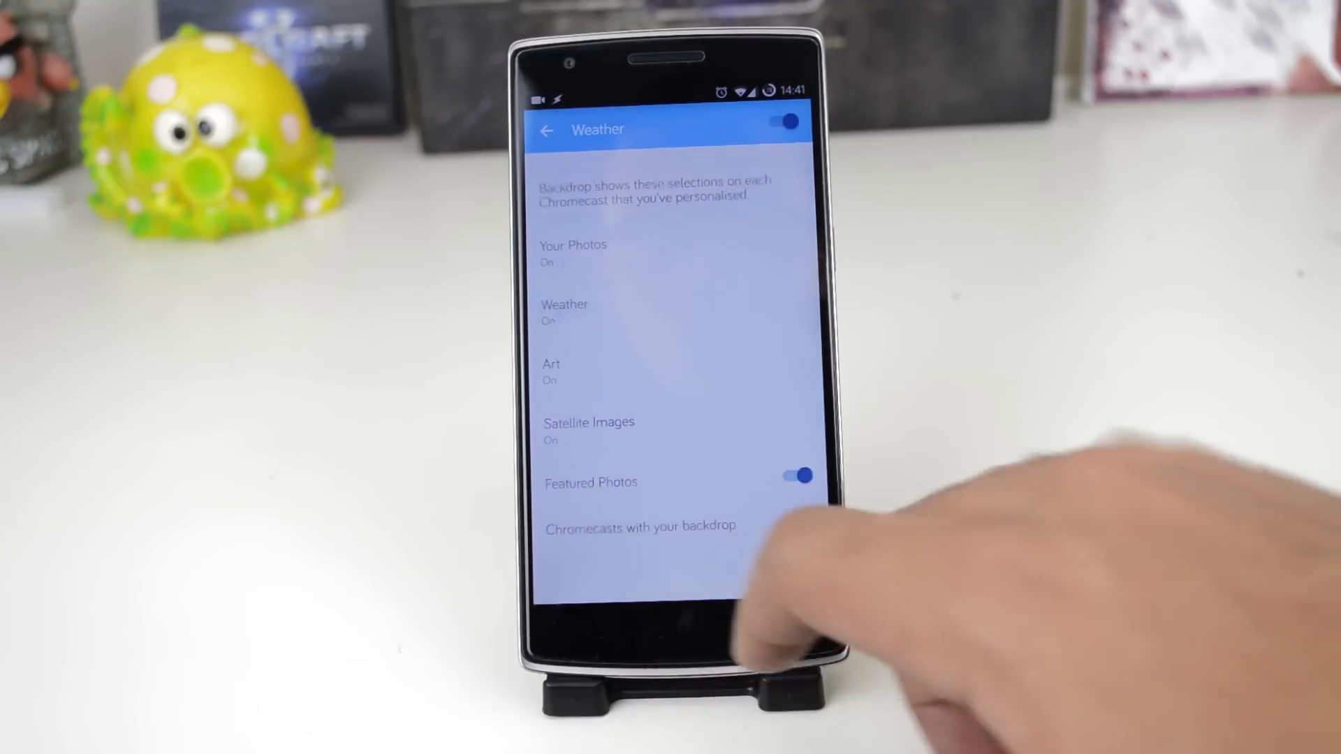
left_click(550, 371)
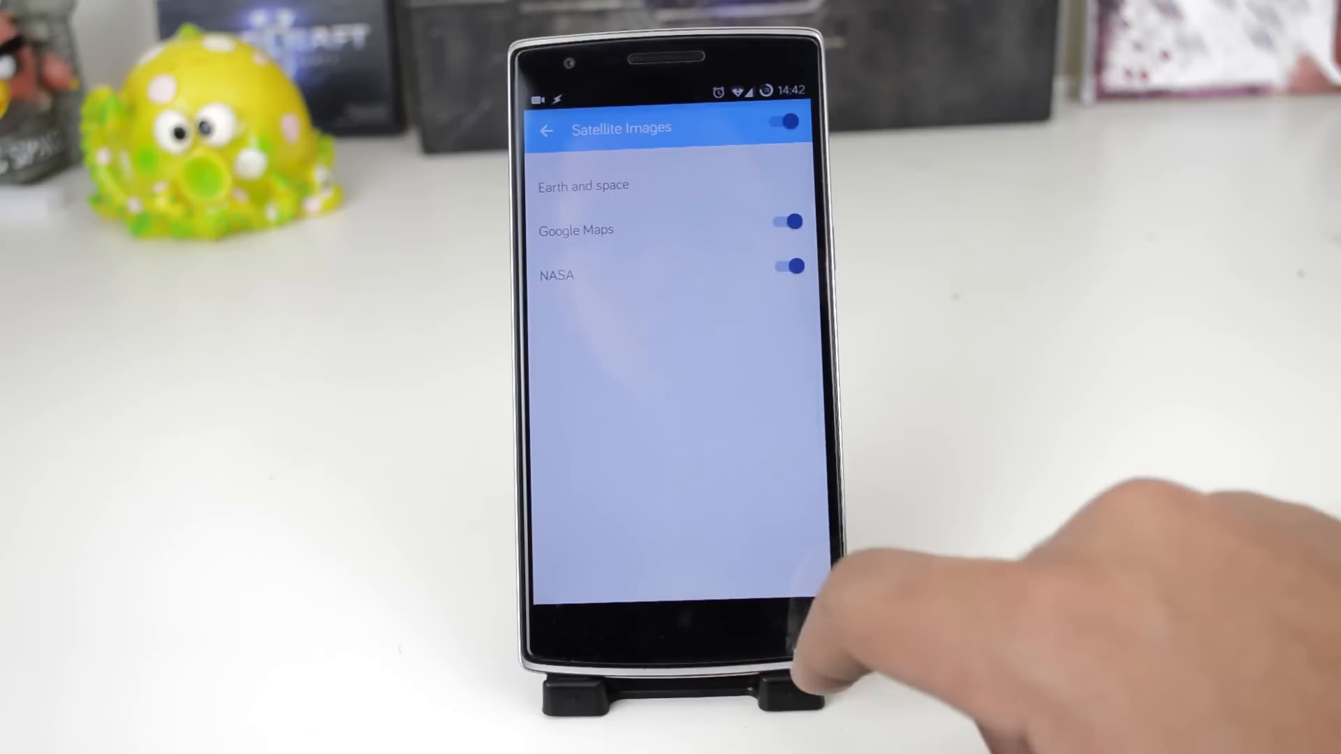
left_click(546, 130)
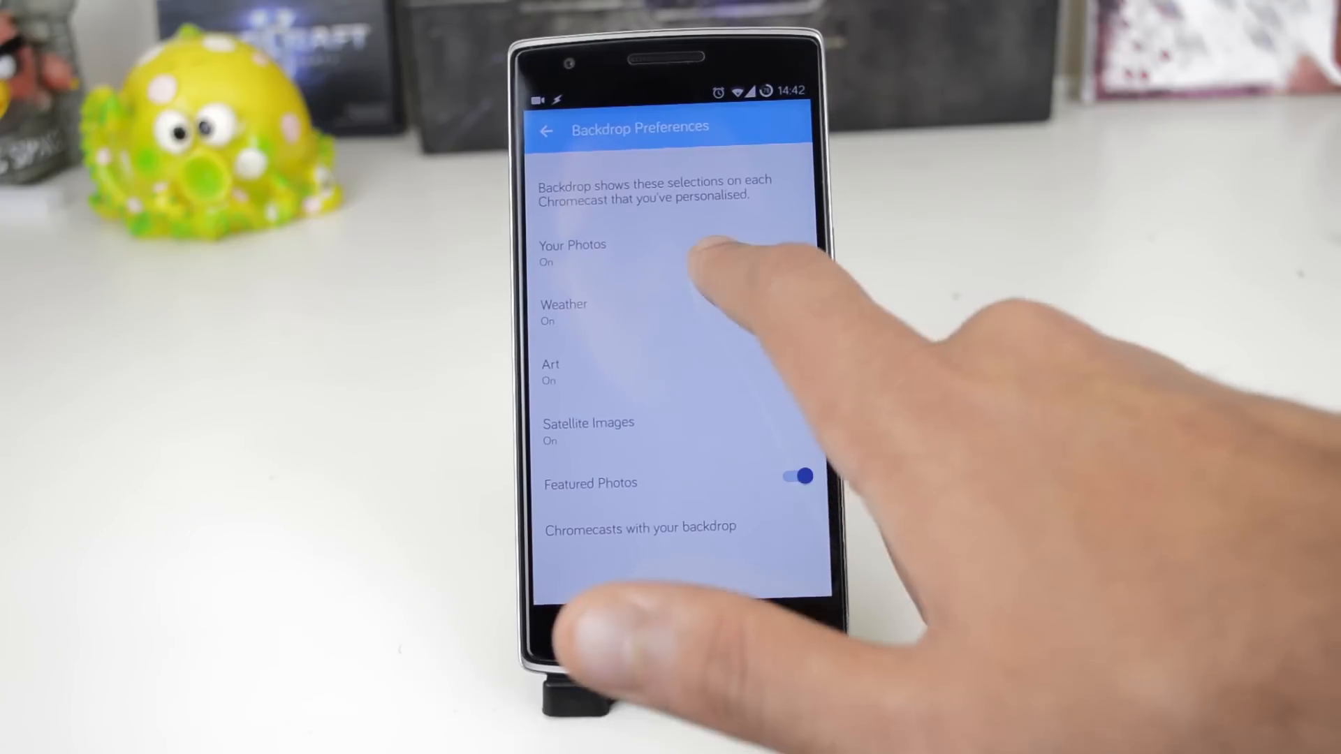